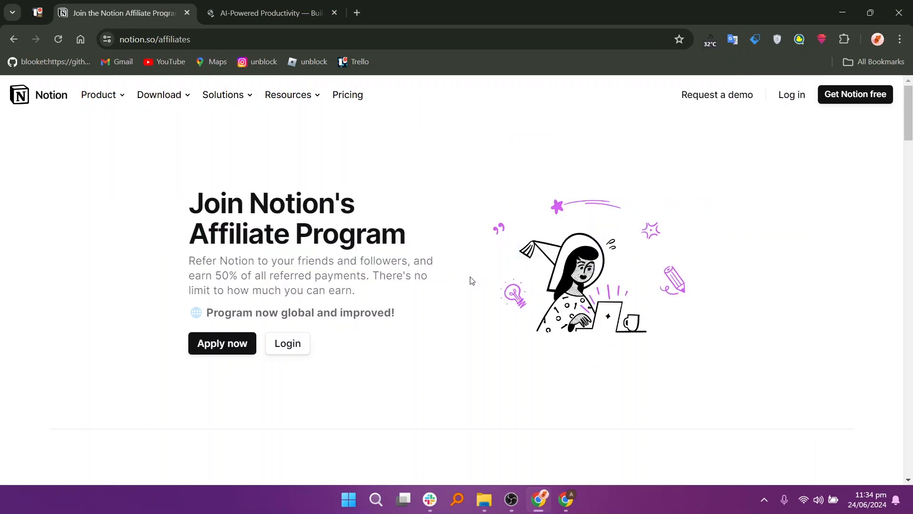
# Step: Scroll Notion's affiliates page through How it works to the 50% Earn rewards section
pyautogui.scroll(-3)
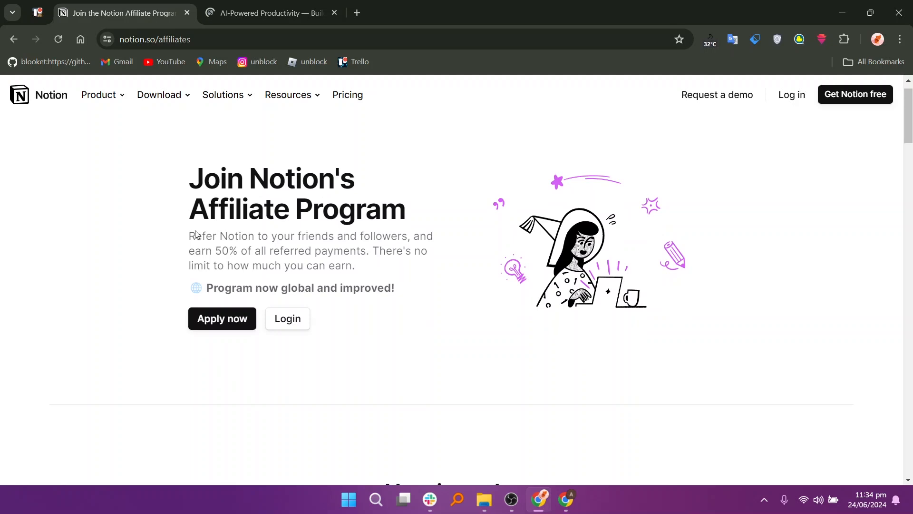
pyautogui.moveTo(285, 213)
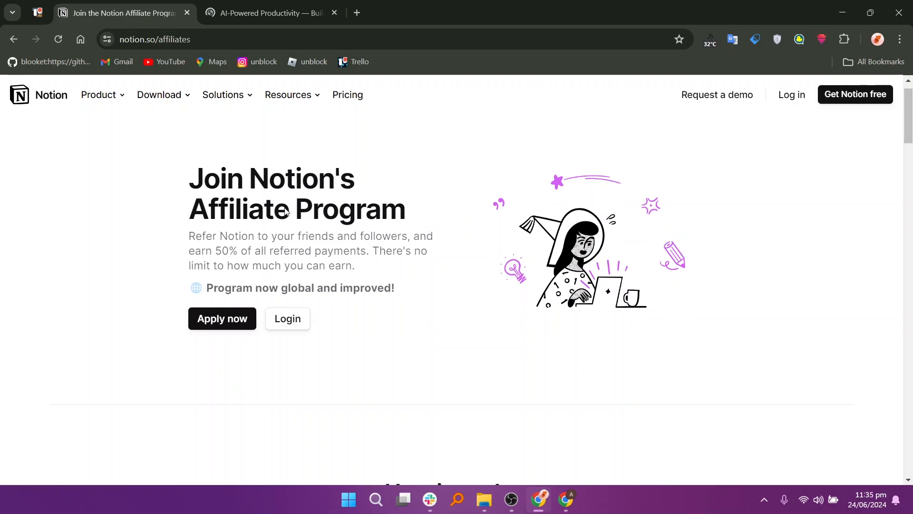
pyautogui.moveTo(266, 208)
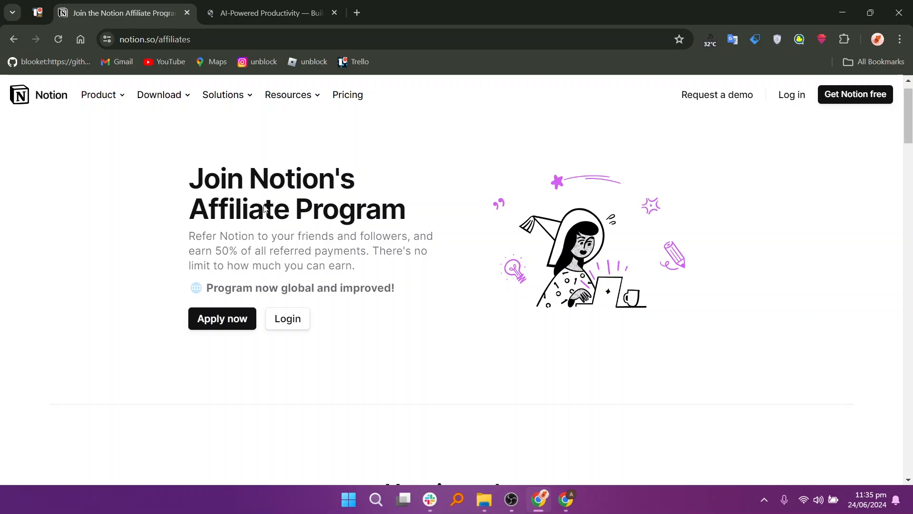
pyautogui.moveTo(343, 249)
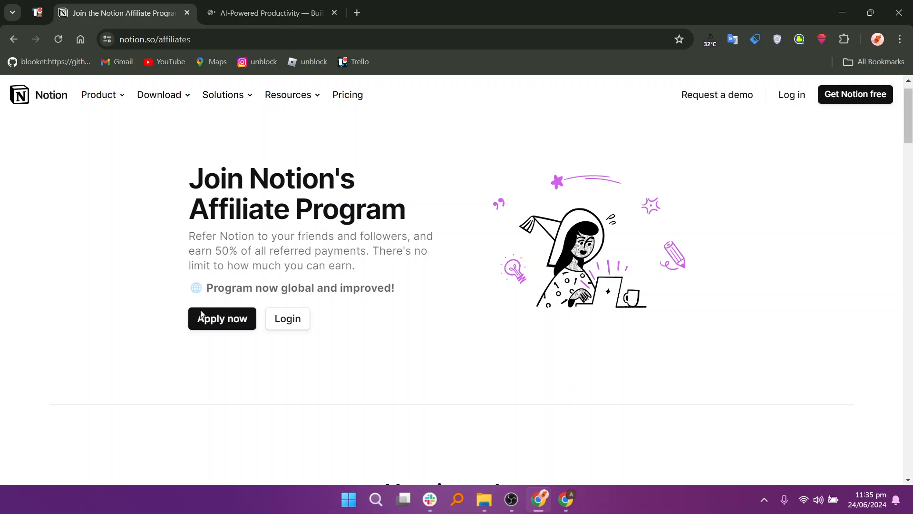
pyautogui.scroll(-3)
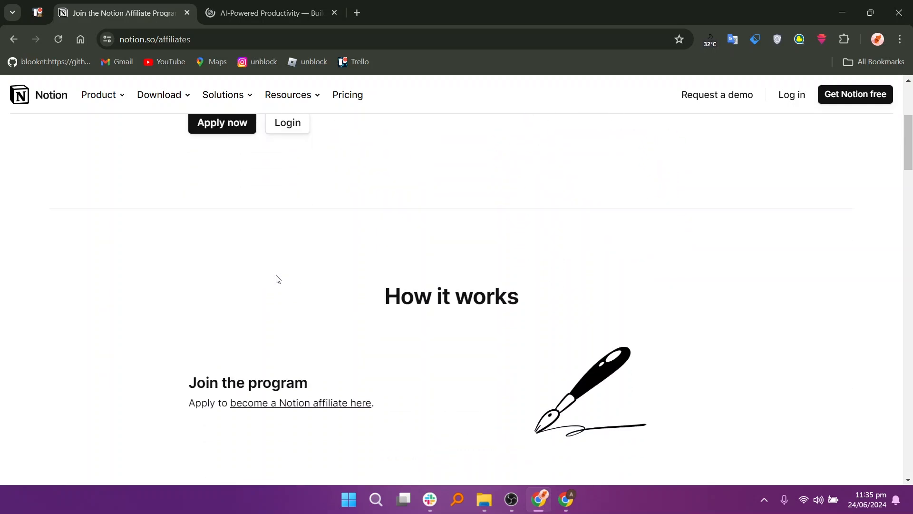
pyautogui.scroll(-3)
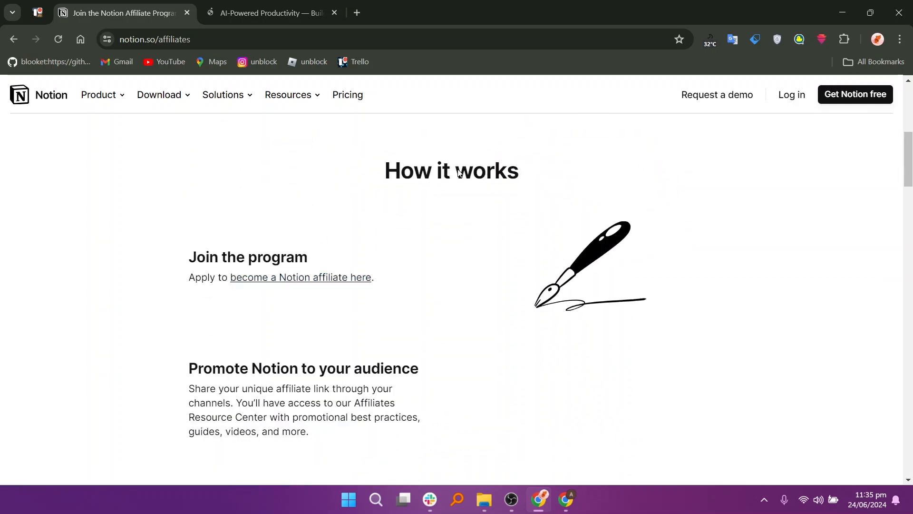
pyautogui.moveTo(244, 253)
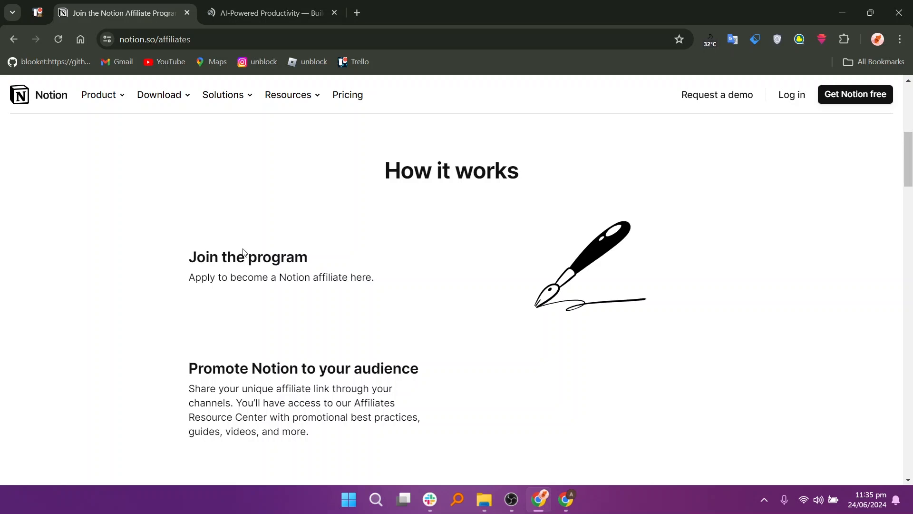
pyautogui.moveTo(240, 362)
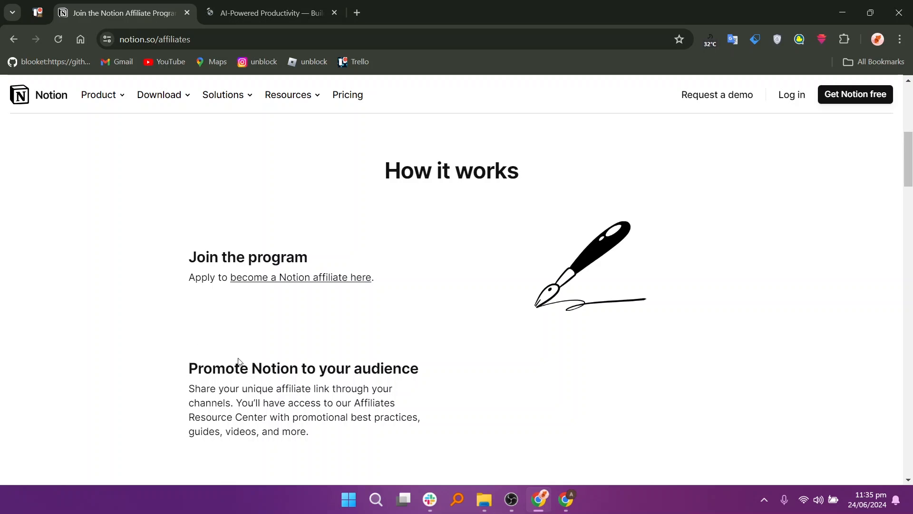
pyautogui.scroll(-3)
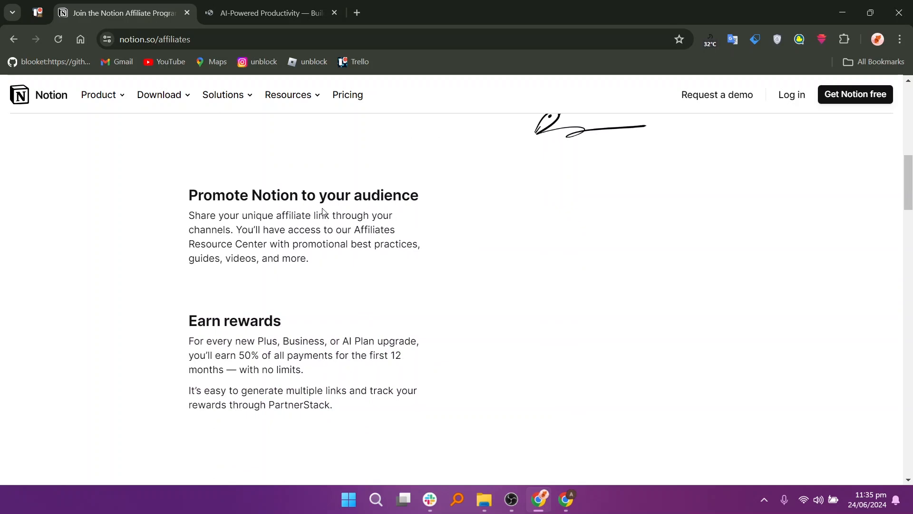
pyautogui.moveTo(258, 327)
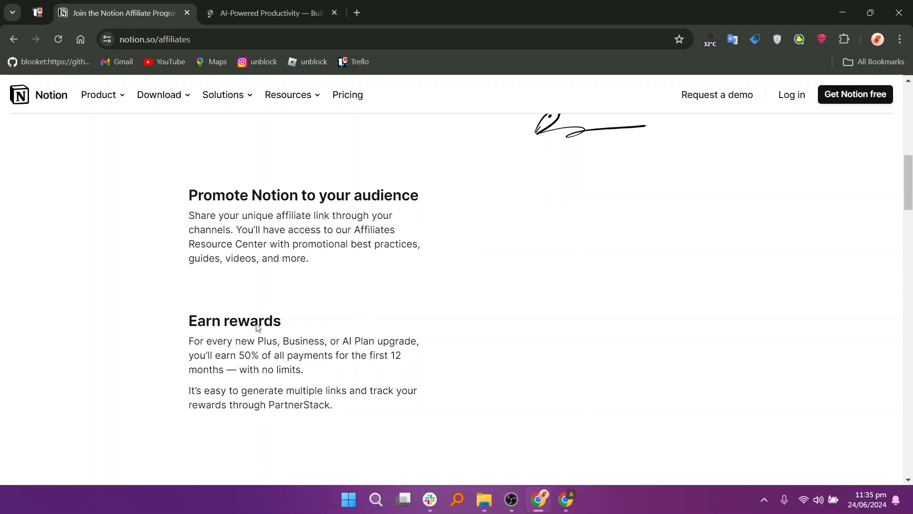
pyautogui.moveTo(271, 330)
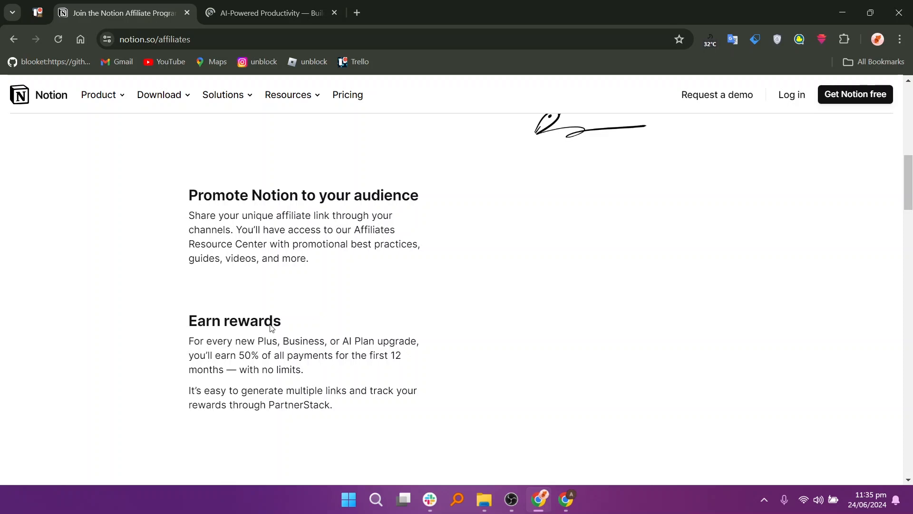
# Step: Scroll past the creator testimonial to the Who can apply eligibility checklist
pyautogui.scroll(-3)
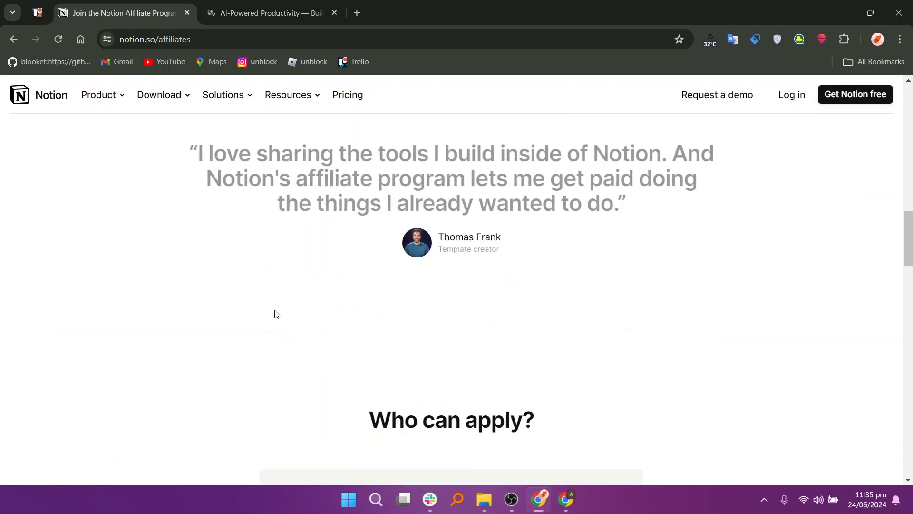
pyautogui.scroll(-3)
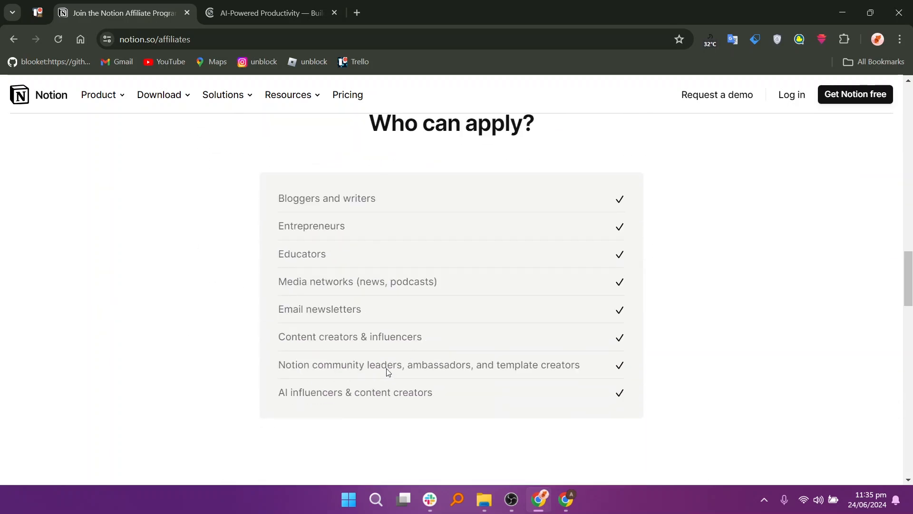
pyautogui.moveTo(370, 204)
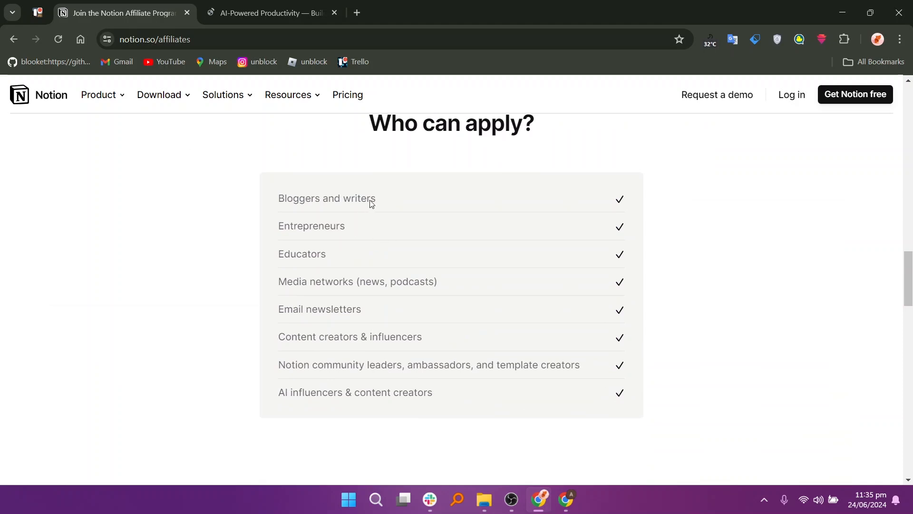
pyautogui.moveTo(350, 255)
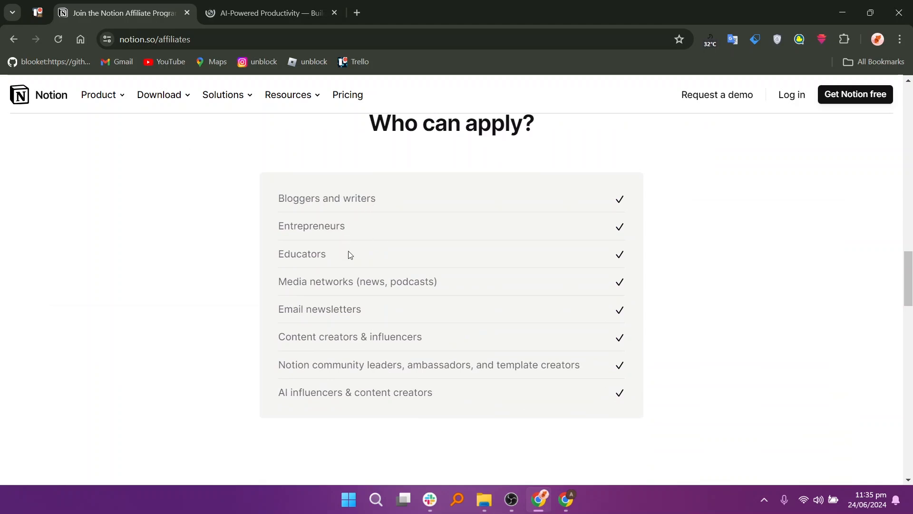
pyautogui.moveTo(370, 333)
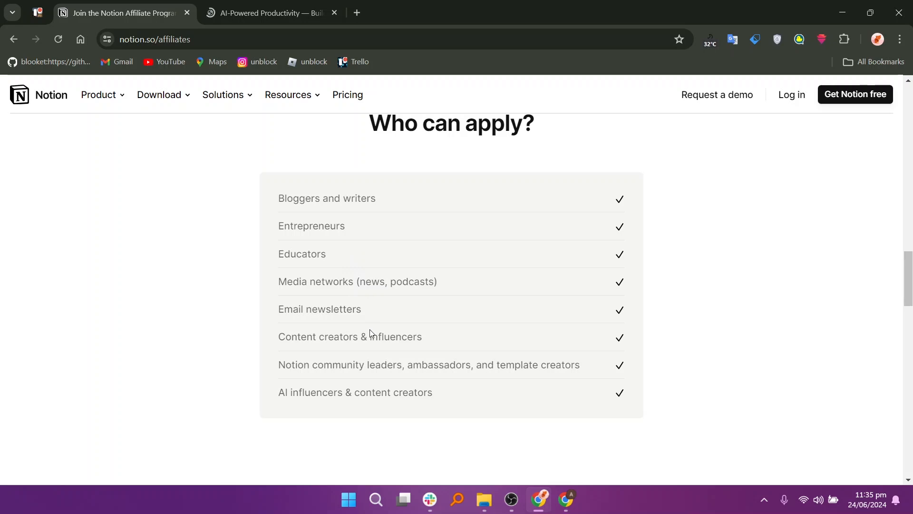
pyautogui.moveTo(392, 368)
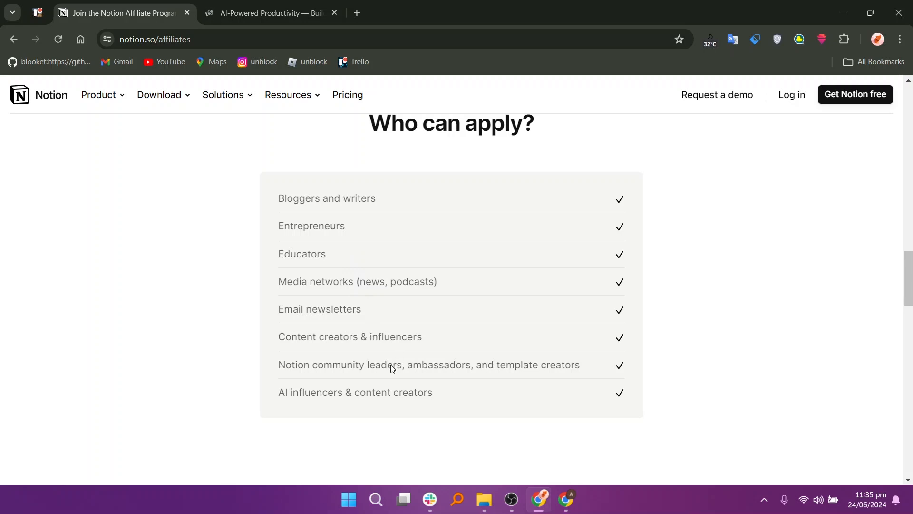
pyautogui.scroll(-3)
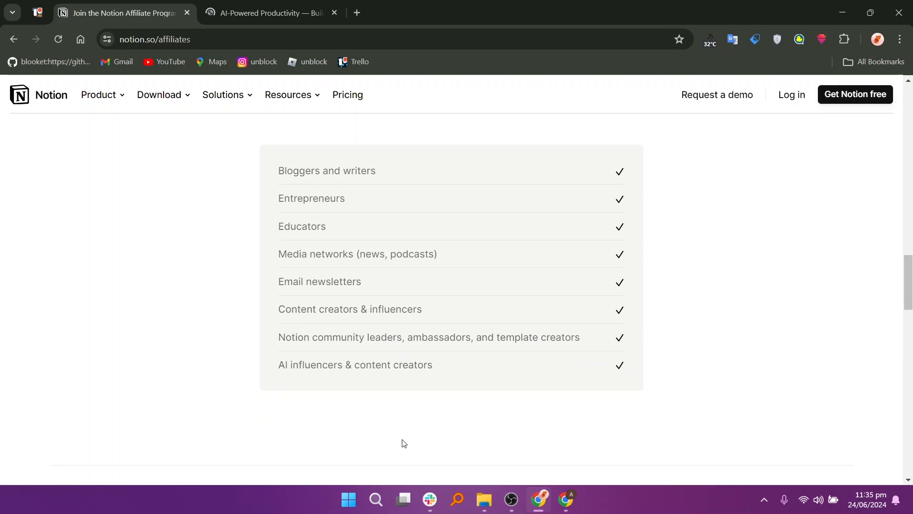
# Step: View earnings examples for 2-, 20- and 50-person Plus plans, then scroll back to the top
pyautogui.scroll(-3)
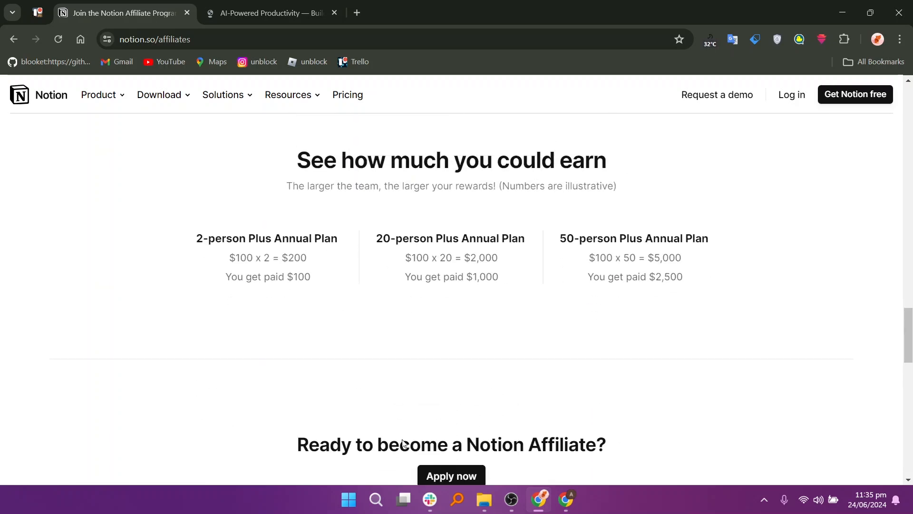
pyautogui.moveTo(280, 277)
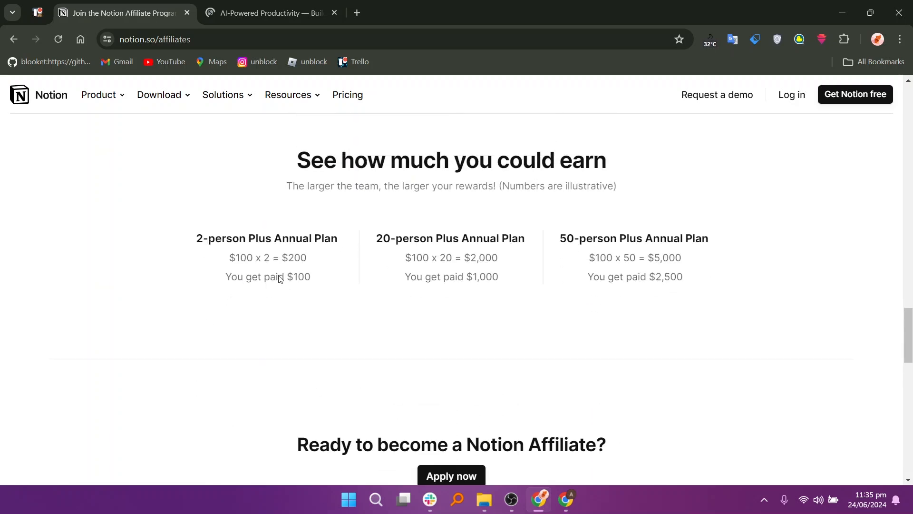
pyautogui.moveTo(440, 261)
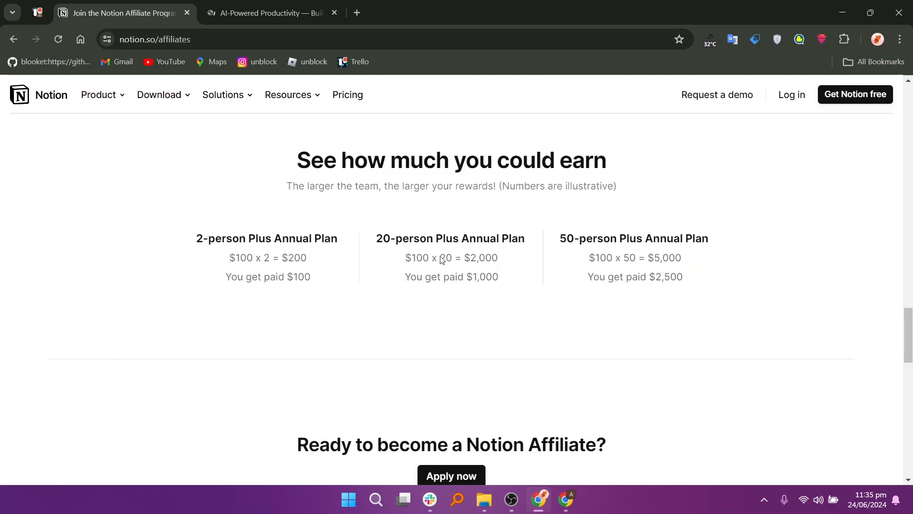
pyautogui.moveTo(415, 240)
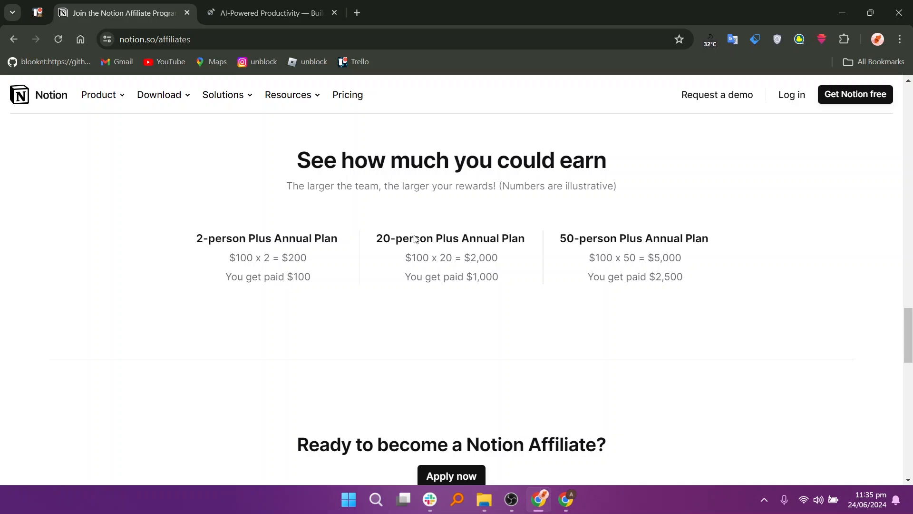
pyautogui.moveTo(650, 264)
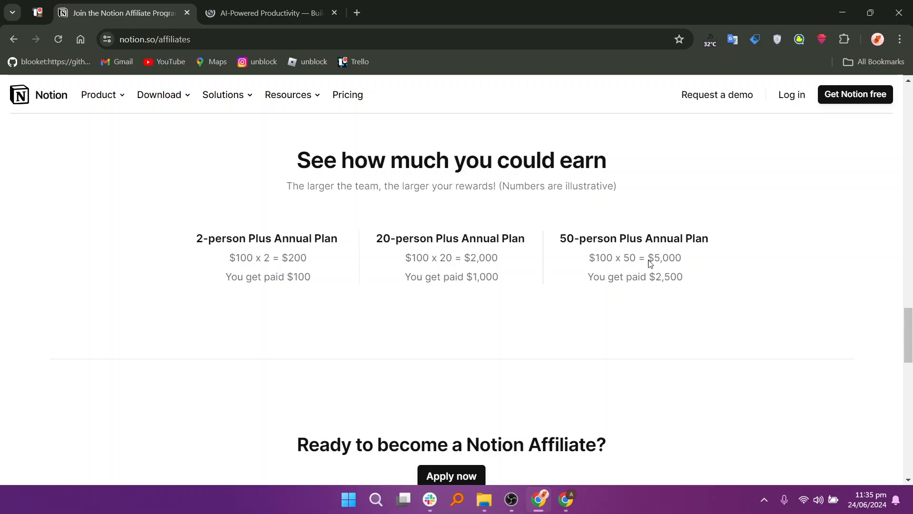
pyautogui.moveTo(628, 282)
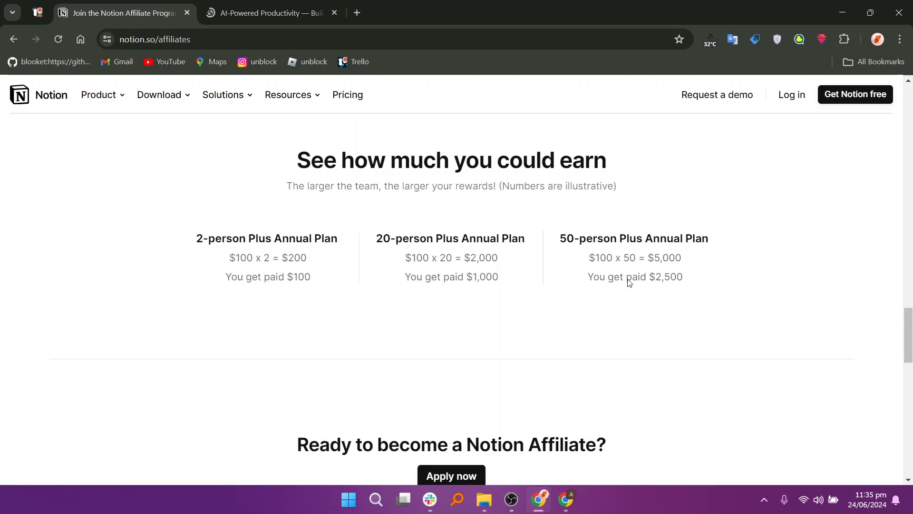
pyautogui.scroll(-3)
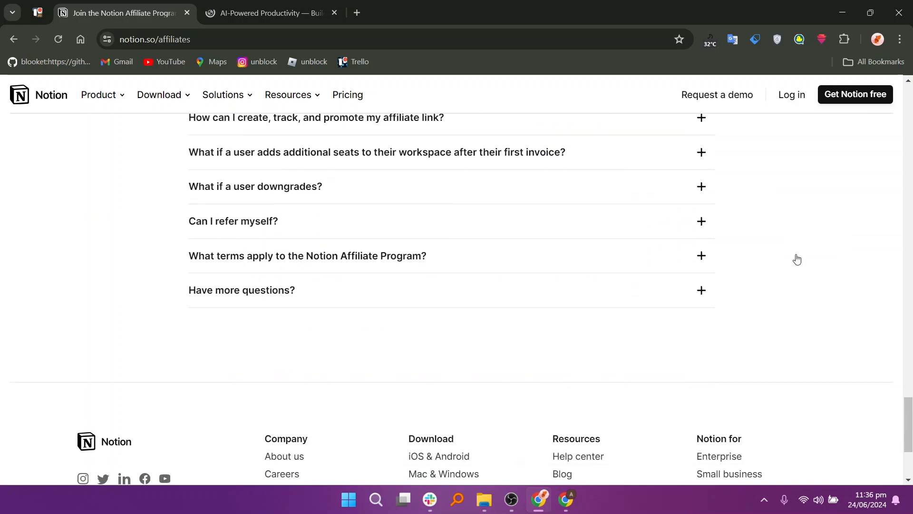
pyautogui.scroll(3)
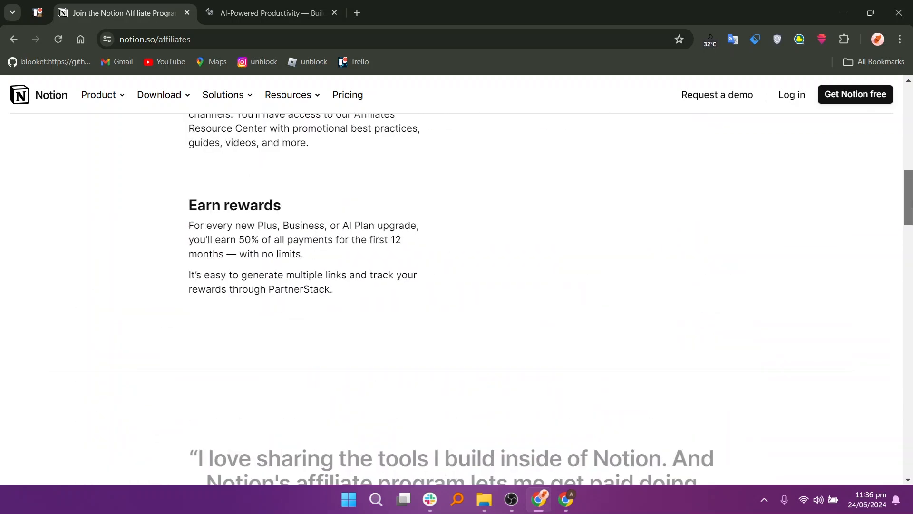
pyautogui.scroll(3)
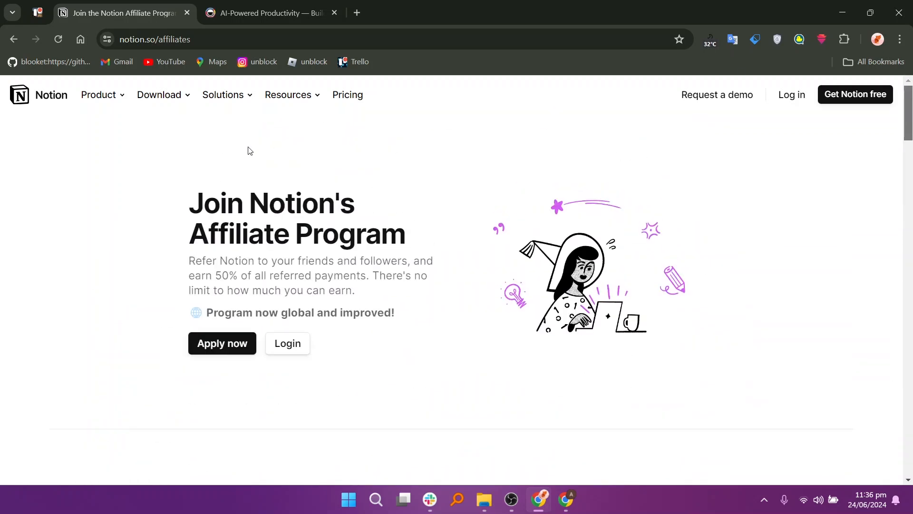
# Step: Open Notion's Pricing page listing Free, Plus $8, Business $15 and Enterprise plans
pyautogui.click(347, 95)
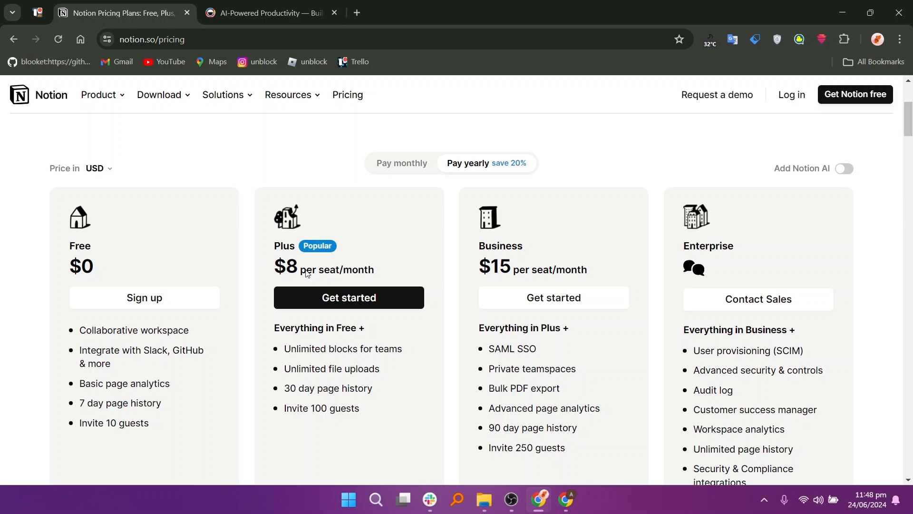
pyautogui.moveTo(483, 275)
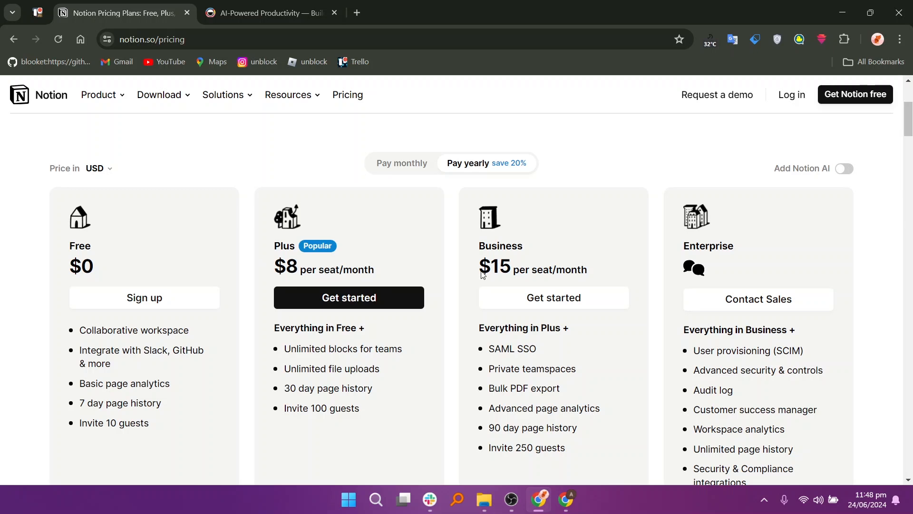
pyautogui.moveTo(469, 279)
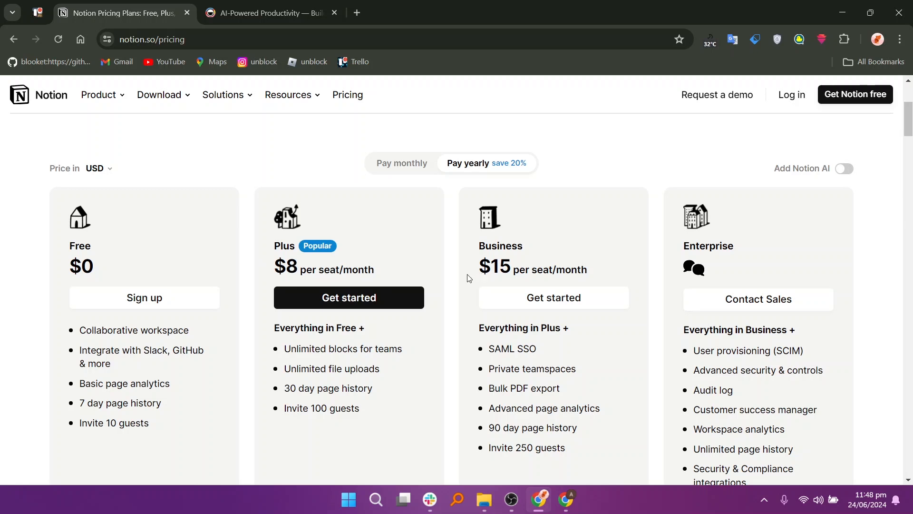
pyautogui.moveTo(465, 277)
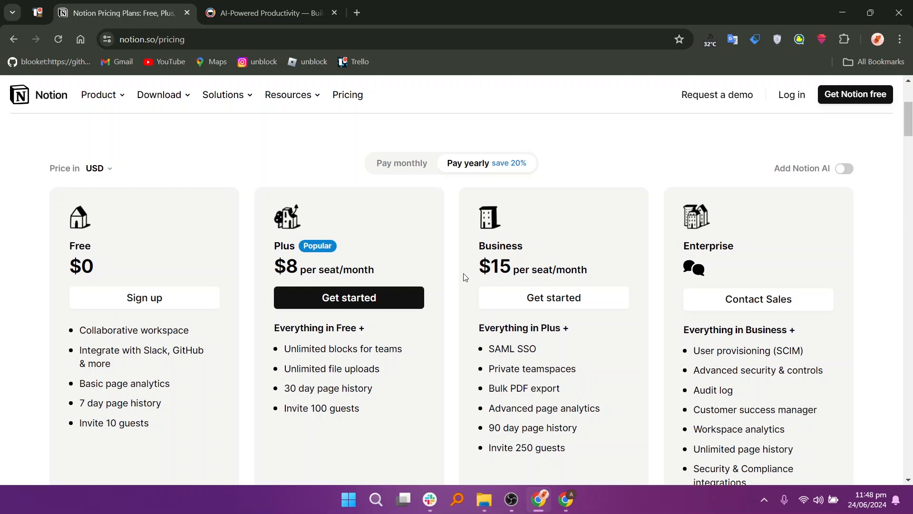
pyautogui.moveTo(464, 273)
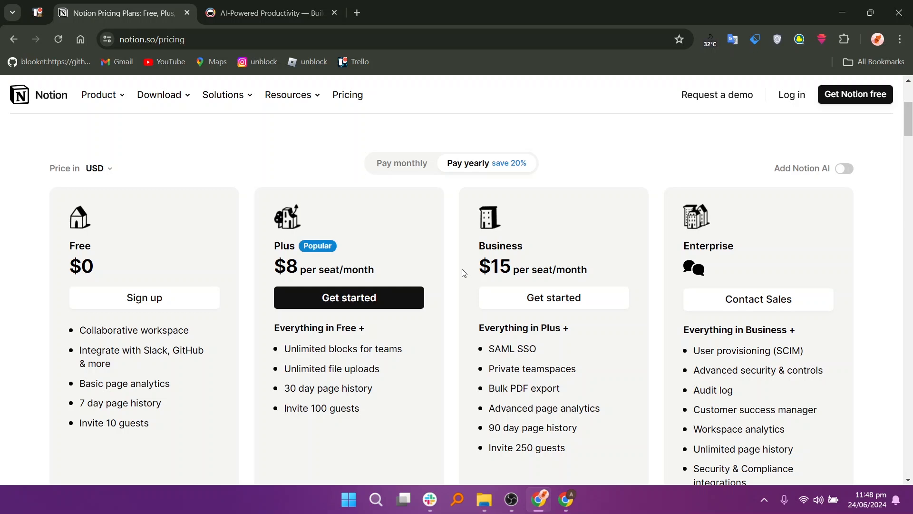
pyautogui.moveTo(464, 269)
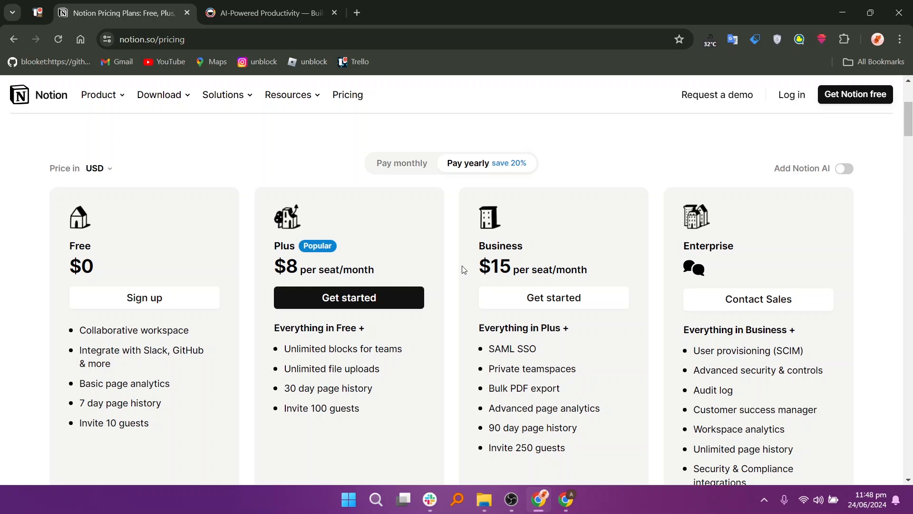
pyautogui.moveTo(469, 263)
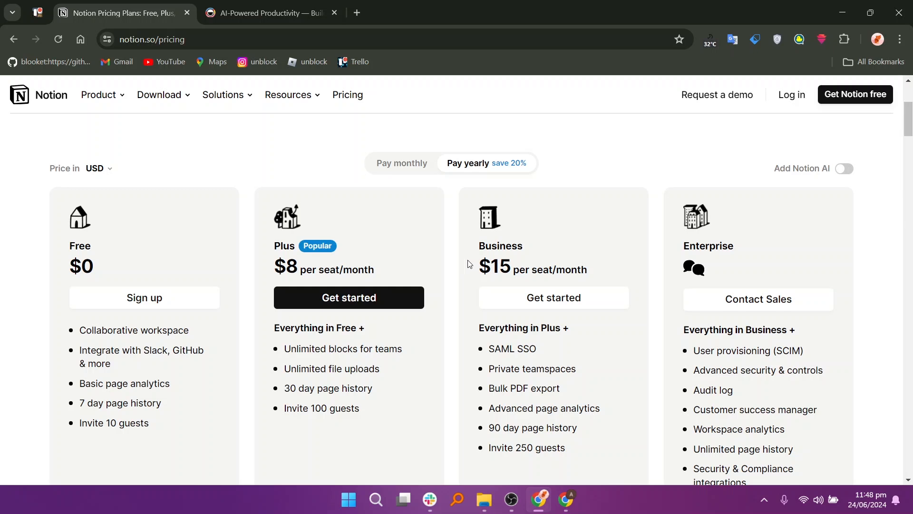
pyautogui.moveTo(473, 261)
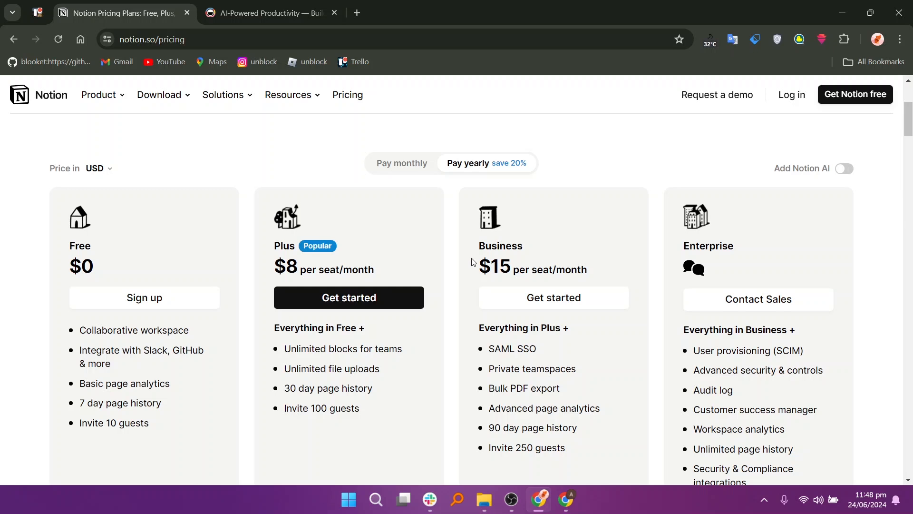
# Step: Switch Notion pricing to monthly billing, showing Plus at $10 and Business at $18
pyautogui.click(402, 163)
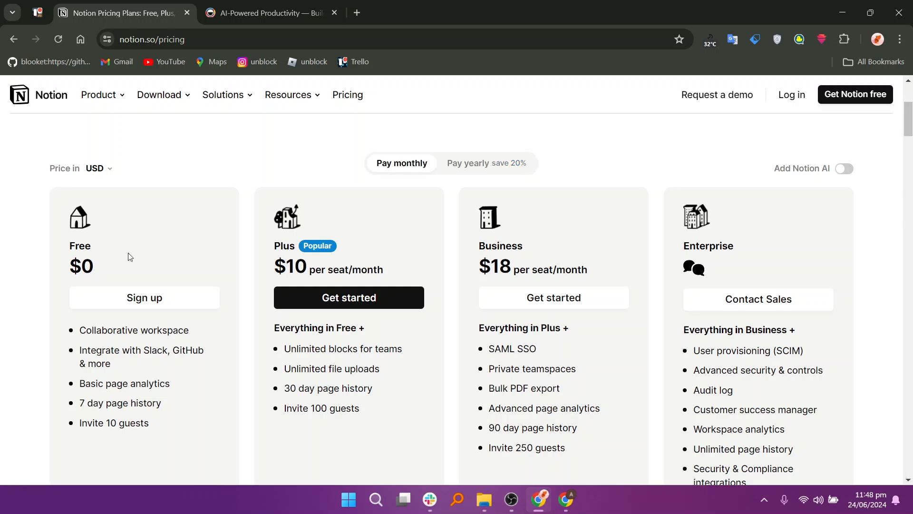
pyautogui.moveTo(127, 263)
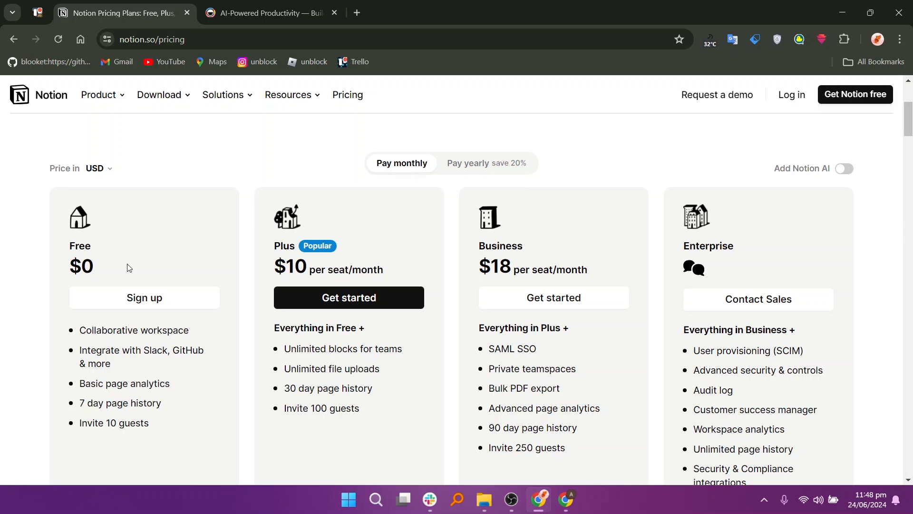
# Step: Switch to the Taskade browser tab showing its AI-Powered homepage
pyautogui.click(273, 13)
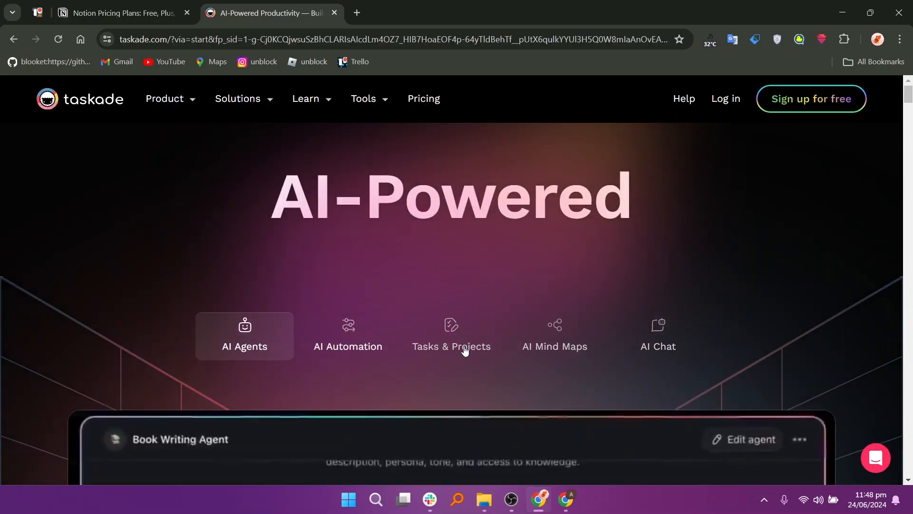
# Step: Browse Taskade's agent-creation demo down to Build Your Ultimate AI Agent Workforce
pyautogui.click(451, 336)
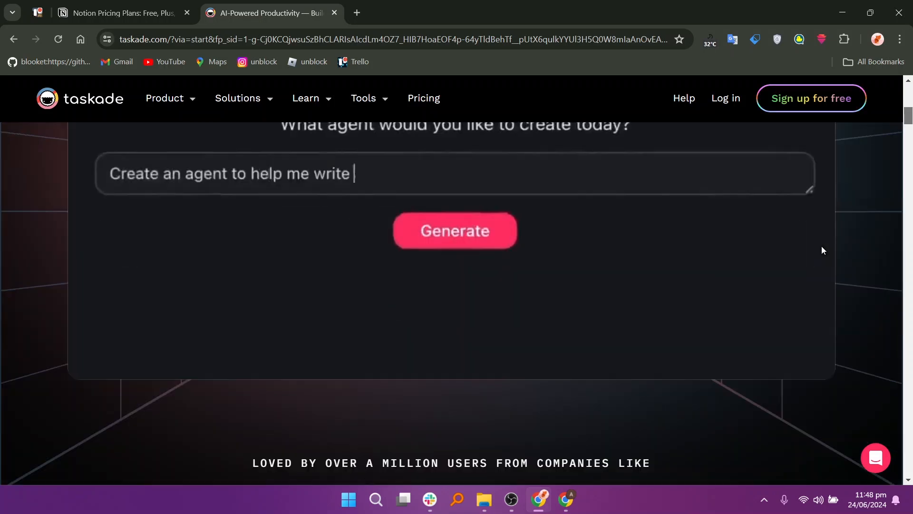
pyautogui.click(455, 230)
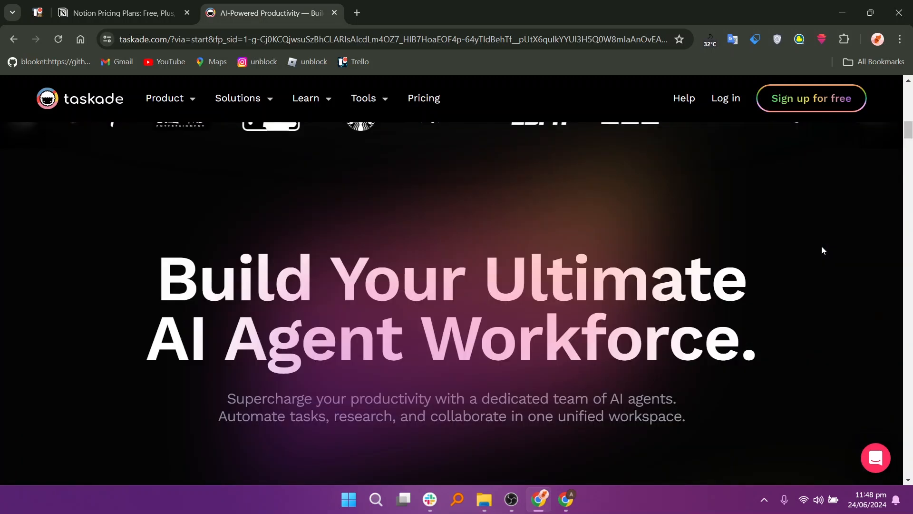
pyautogui.scroll(-3)
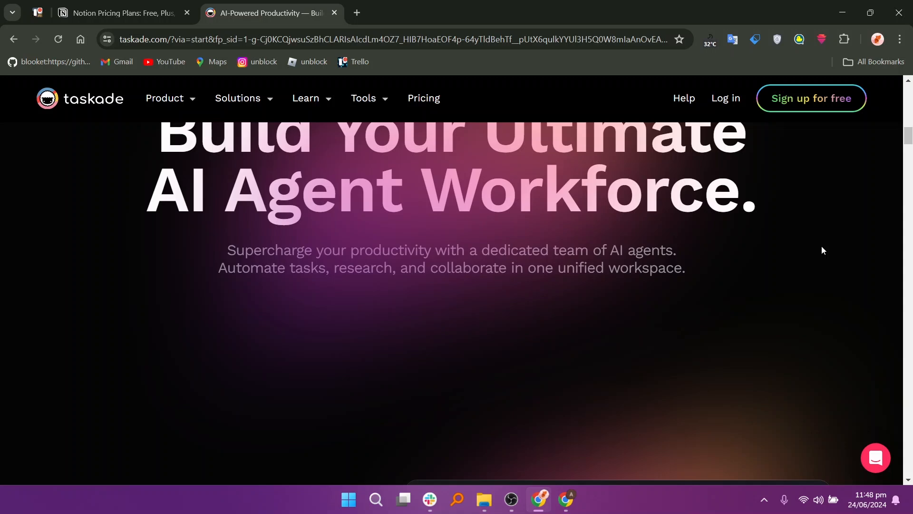
pyautogui.scroll(3)
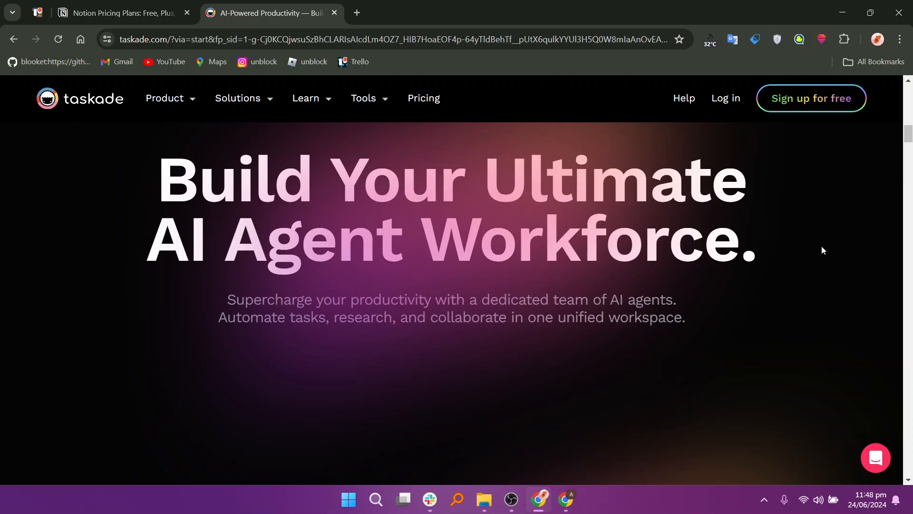
pyautogui.scroll(-3)
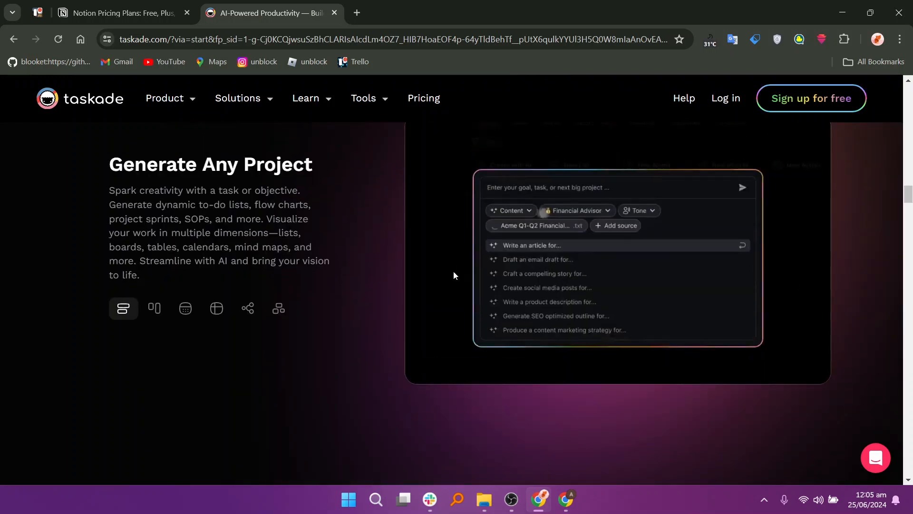
# Step: Browse Generate Any Project through Turn Ideas into Action, then open Taskade's pricing page
pyautogui.click(616, 225)
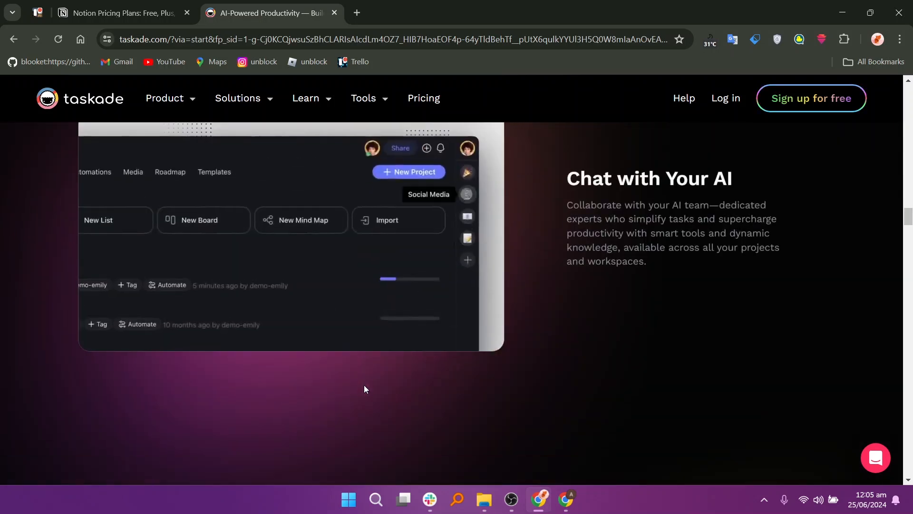
pyautogui.scroll(-3)
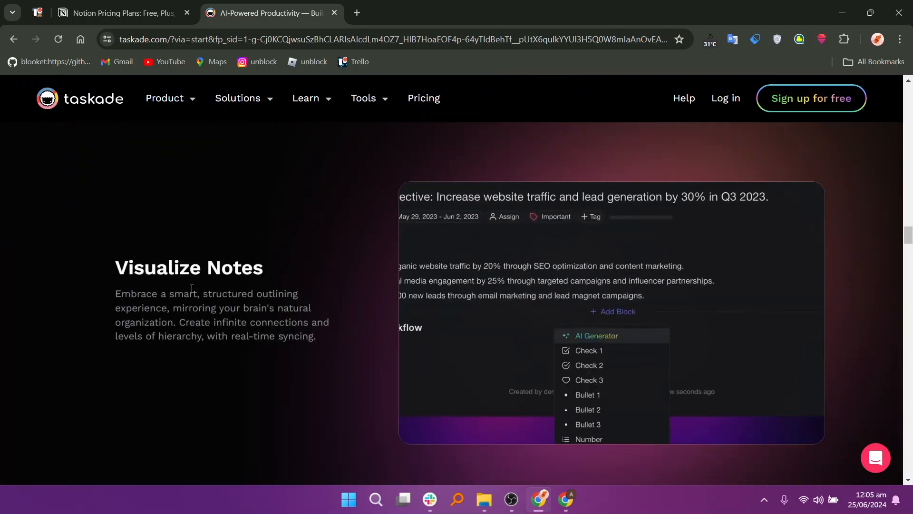
pyautogui.click(596, 335)
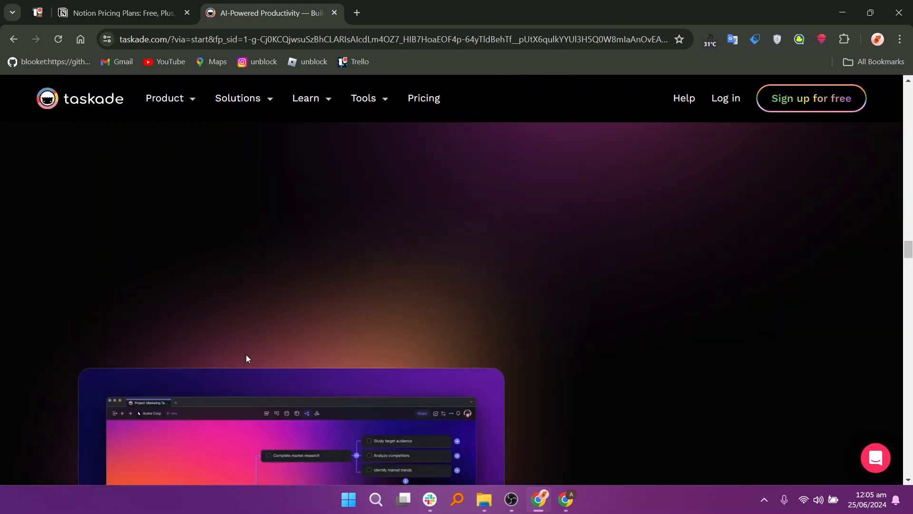
pyautogui.scroll(-3)
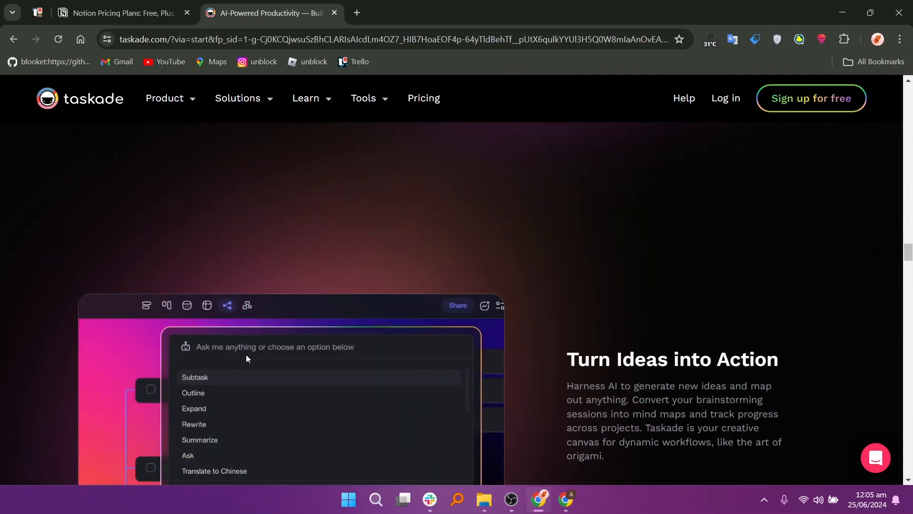
pyautogui.click(195, 378)
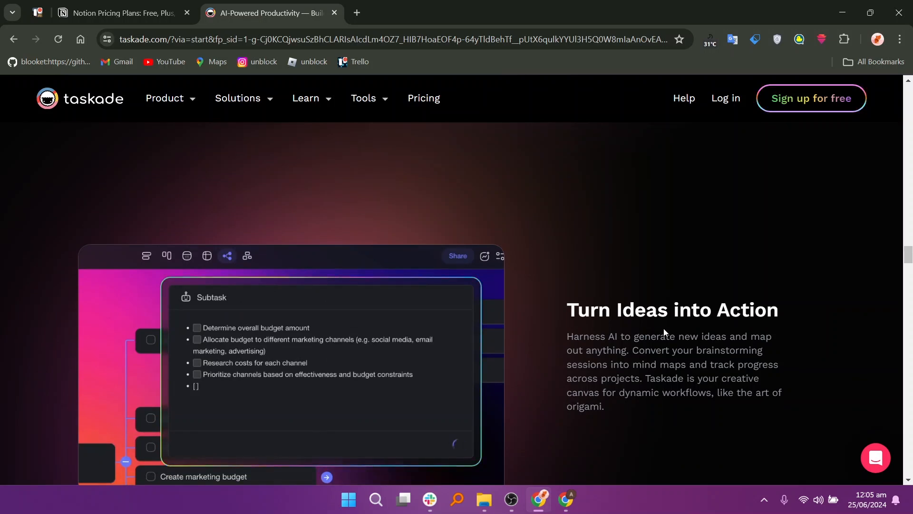
pyautogui.click(424, 98)
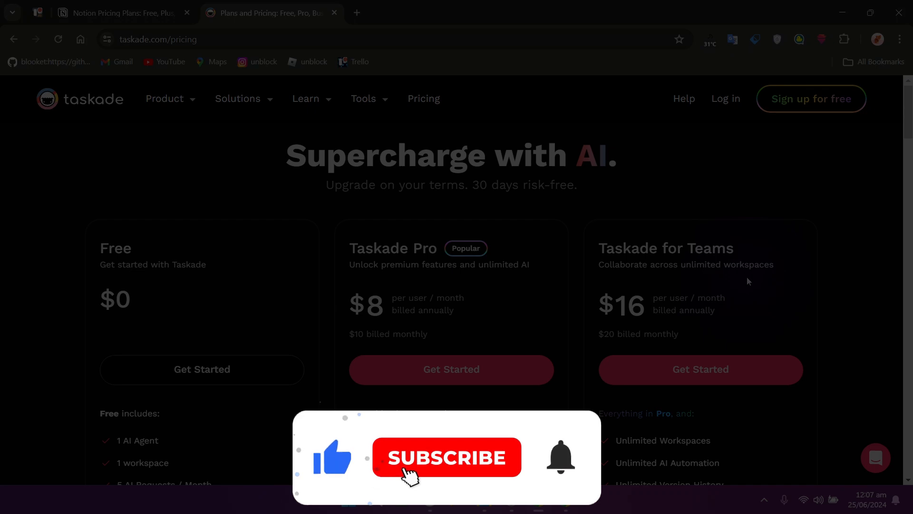
# Step: Review Taskade plans, including monthly prices of Pro $10 and Teams $20
pyautogui.click(446, 457)
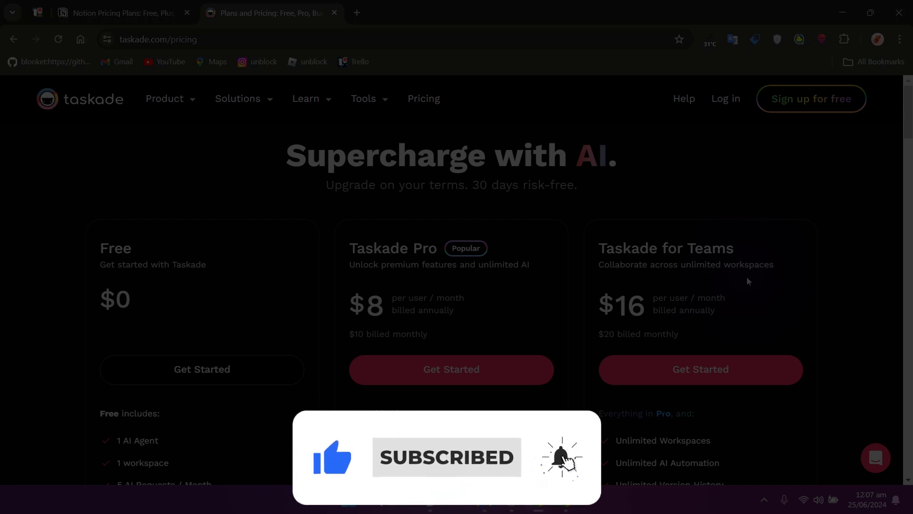